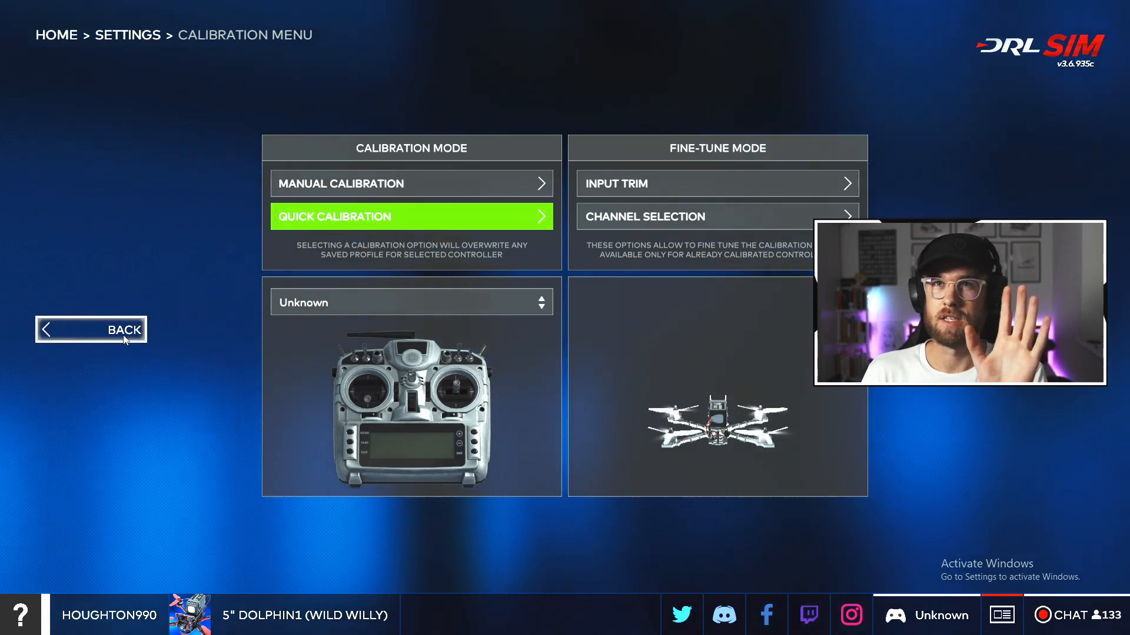
Return home from calibration and choose the U.S. Air Force Boneyard map under Freestyle Originals
{"action": "left_click", "coordinate": [92, 329]}
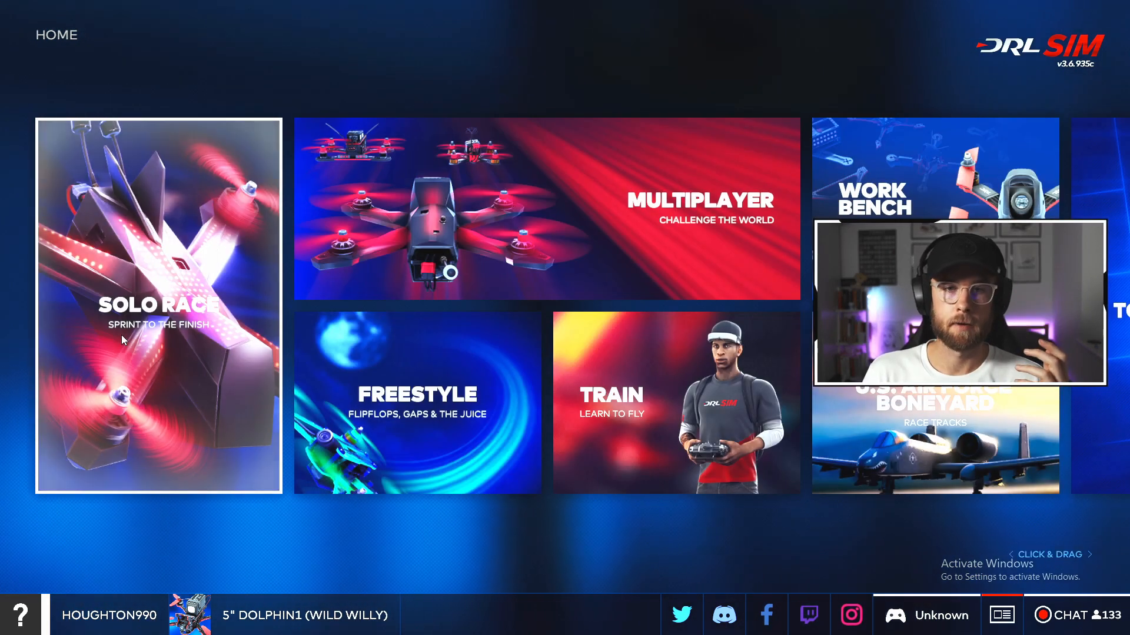
{"action": "left_click", "coordinate": [416, 401]}
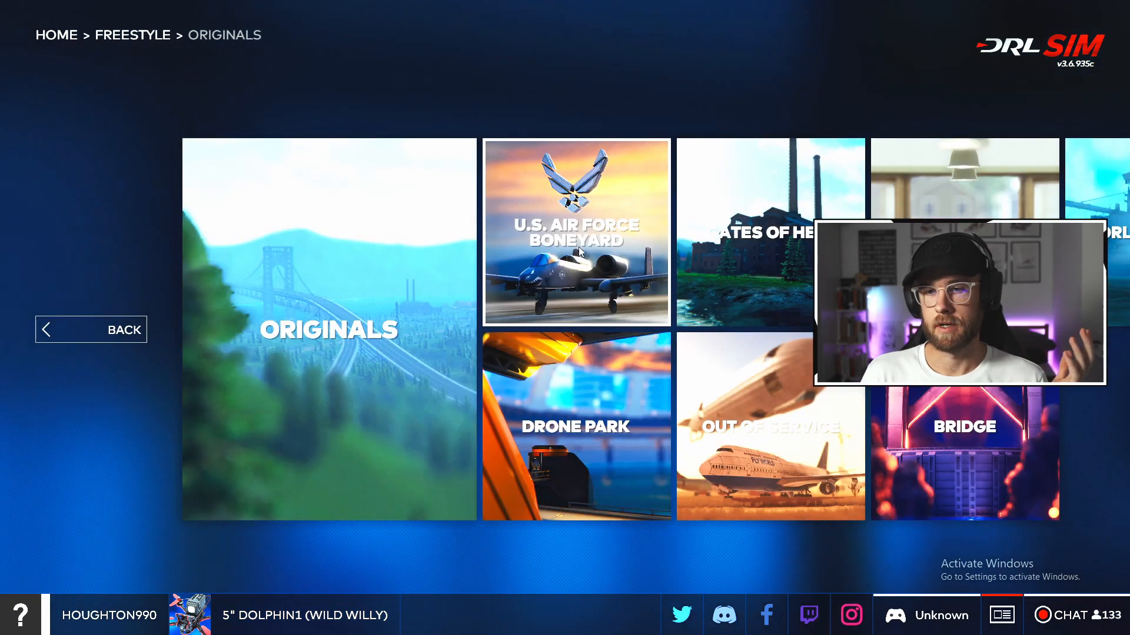
{"action": "left_click", "coordinate": [576, 232]}
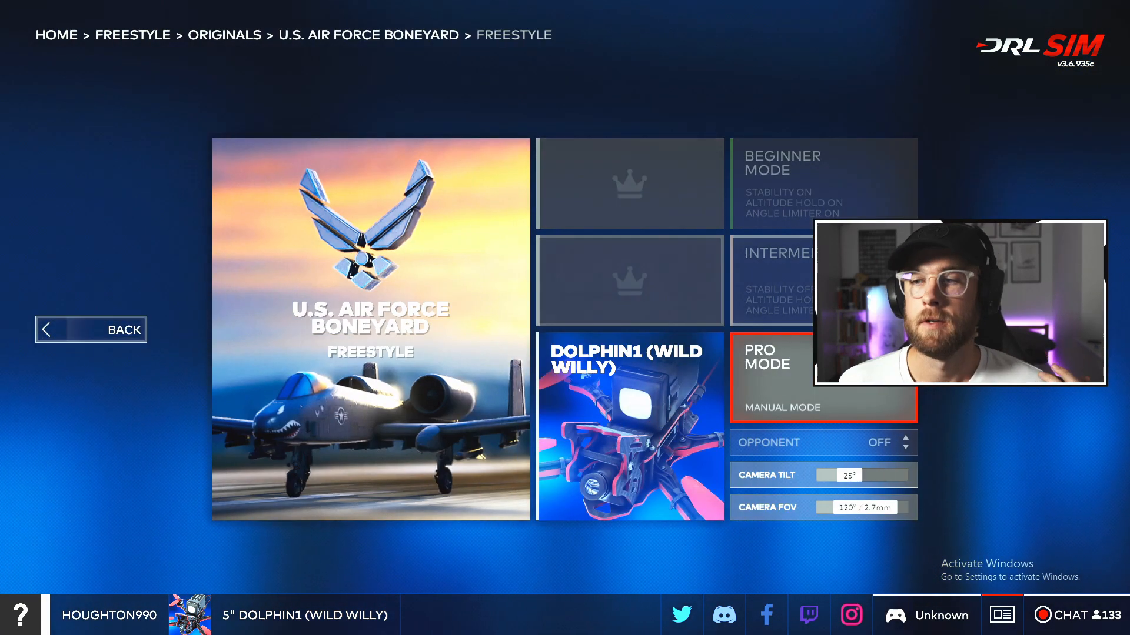